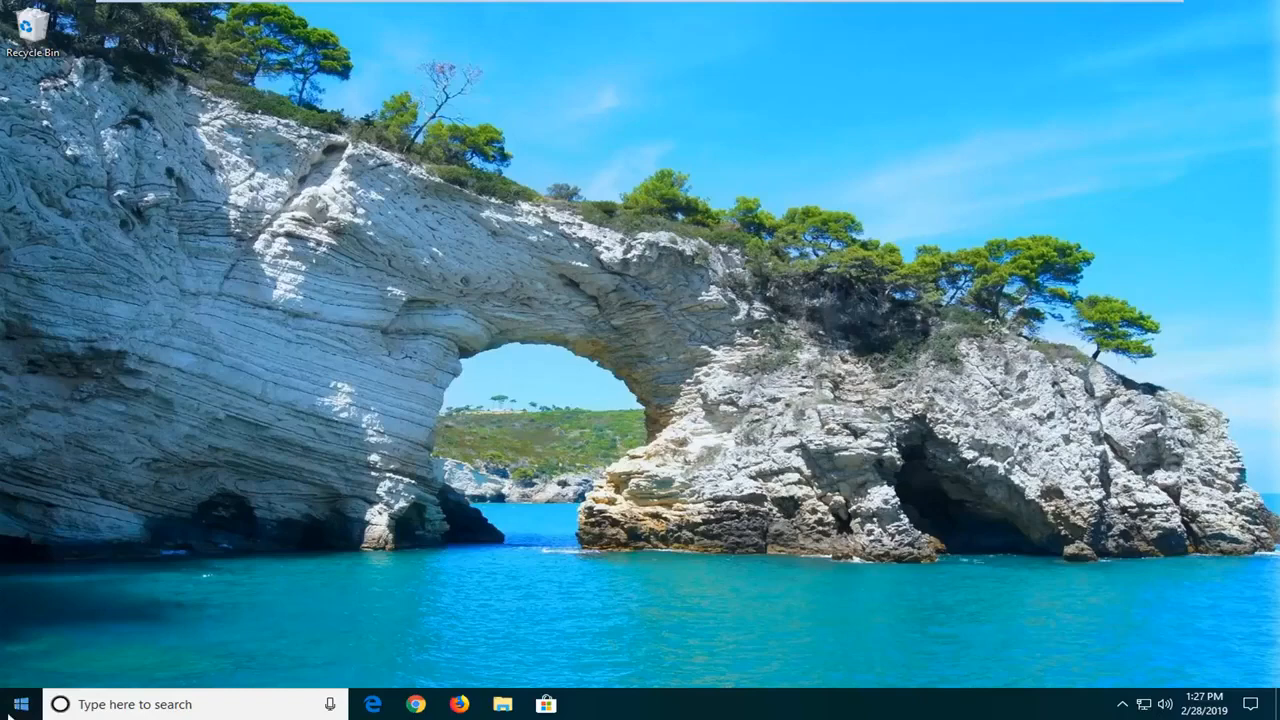
- Search the Start menu for 'power' and land on the Power & sleep settings page
click(18, 704)
text(p)
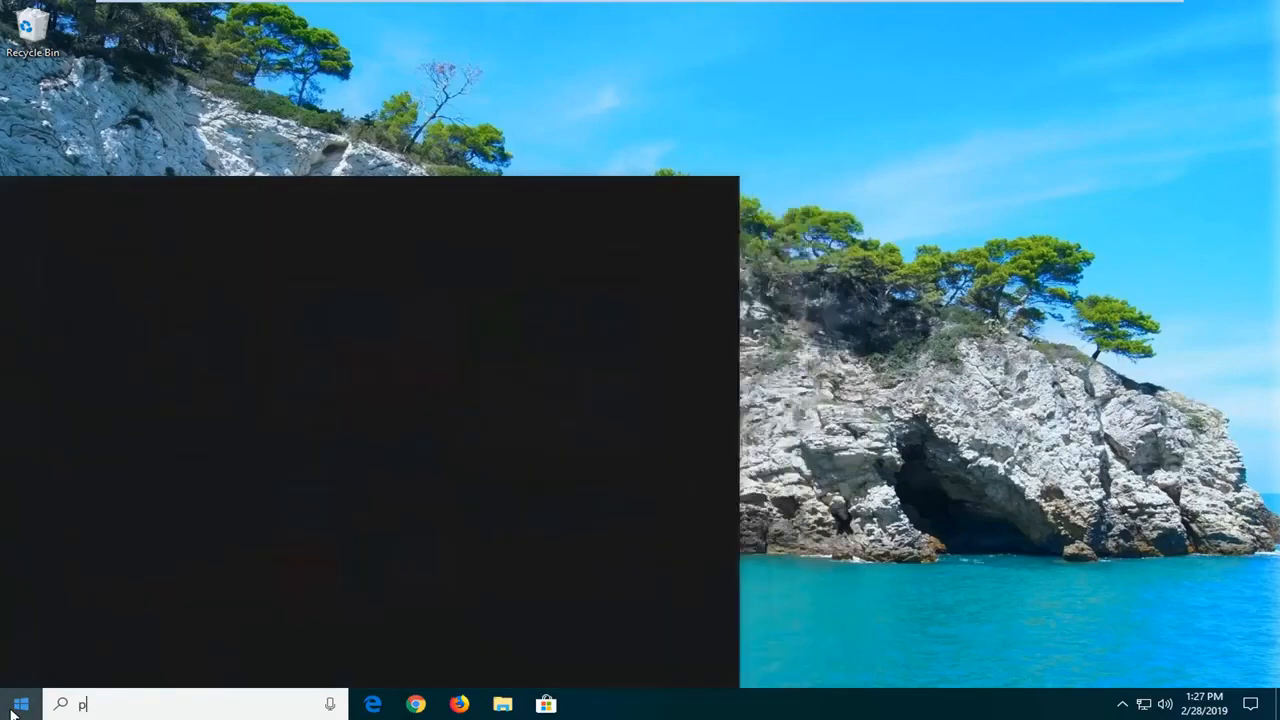
text(ower)
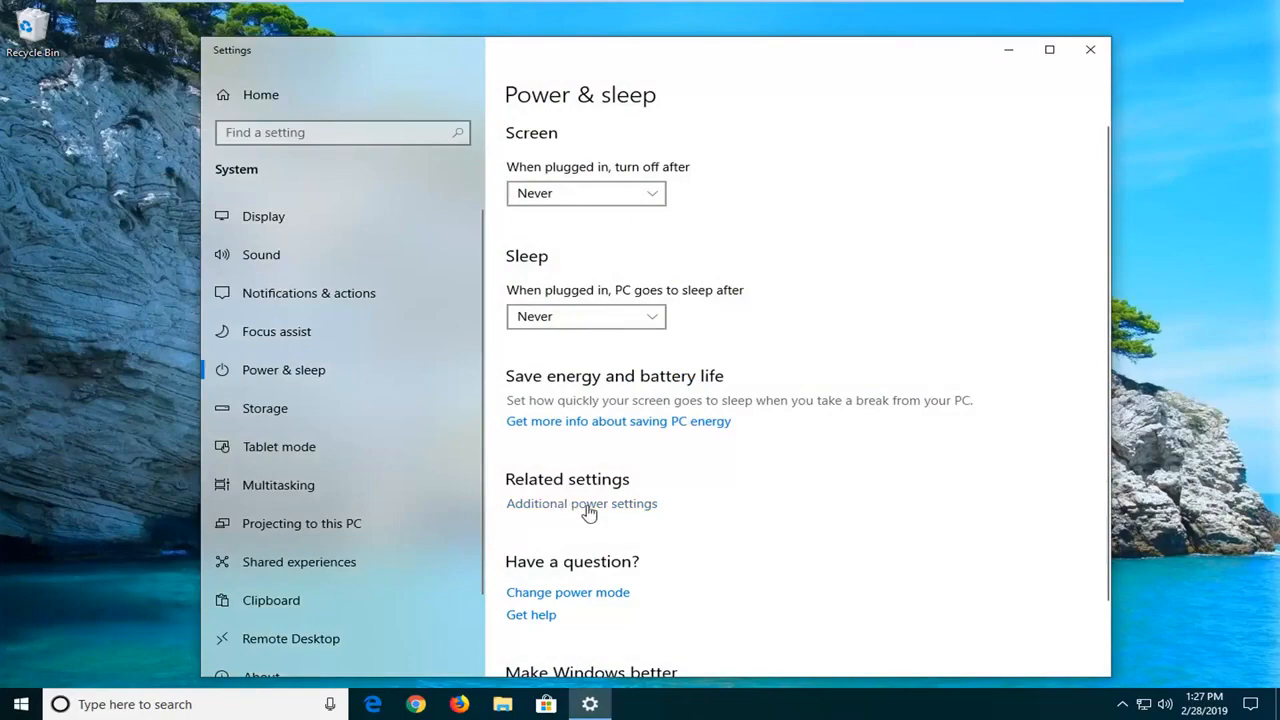
- From additional power settings, edit the High performance plan's settings
click(580, 504)
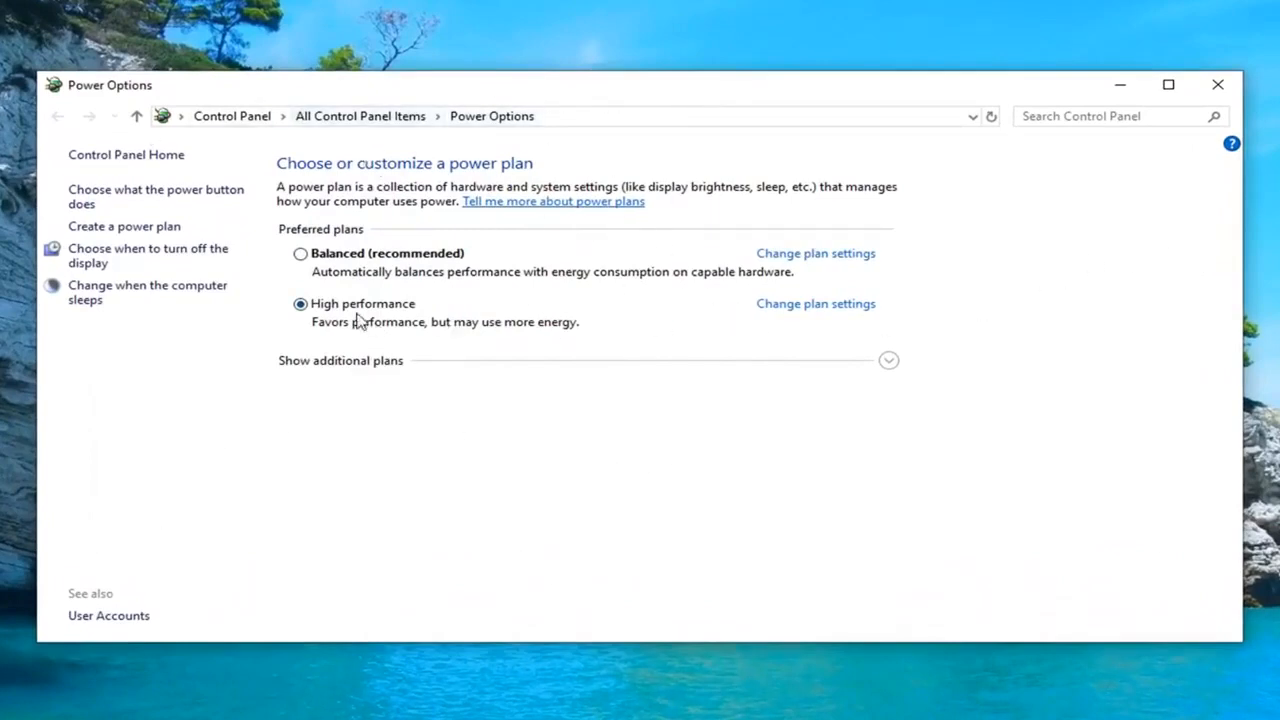
mouse_move(752, 308)
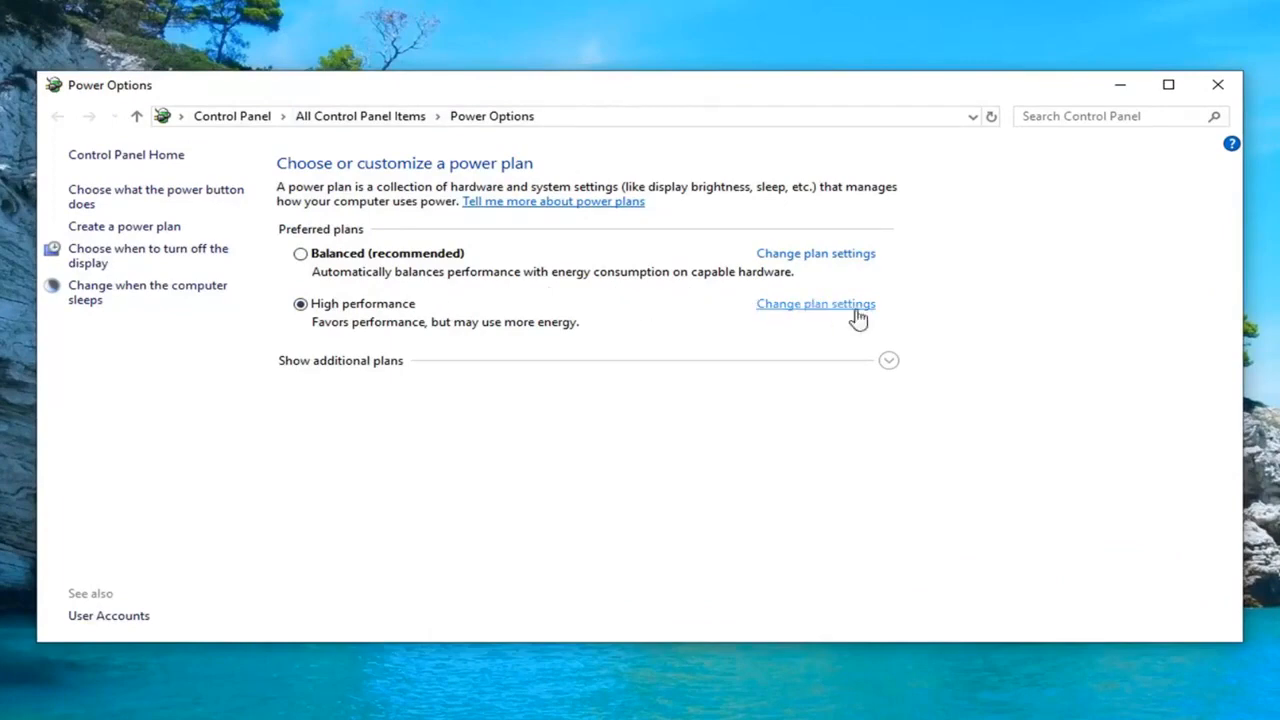
mouse_move(824, 314)
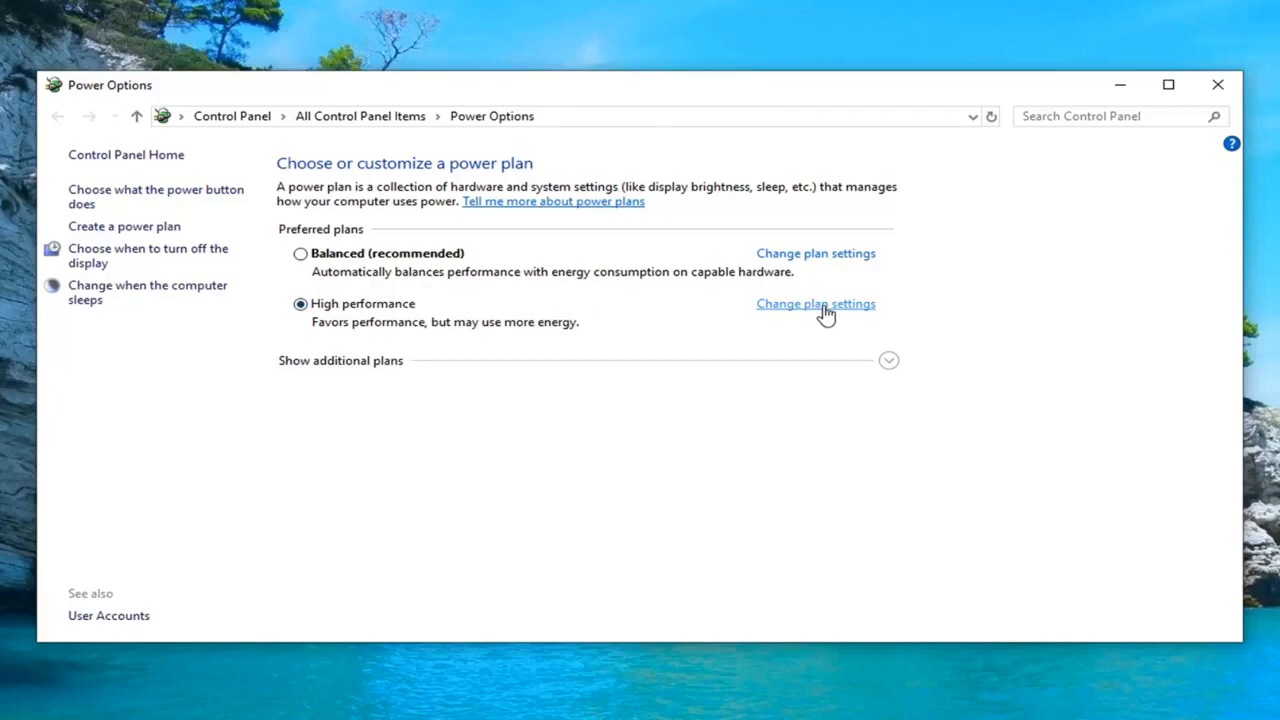
click(816, 304)
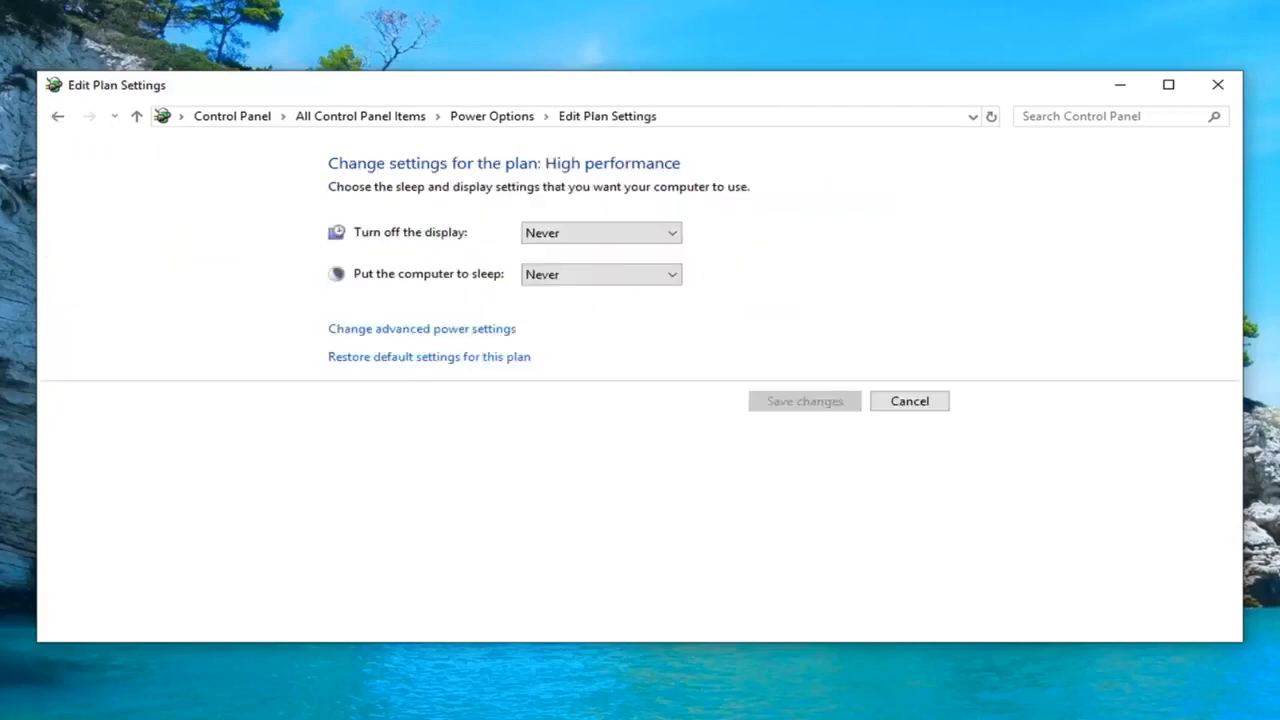
mouse_move(390, 338)
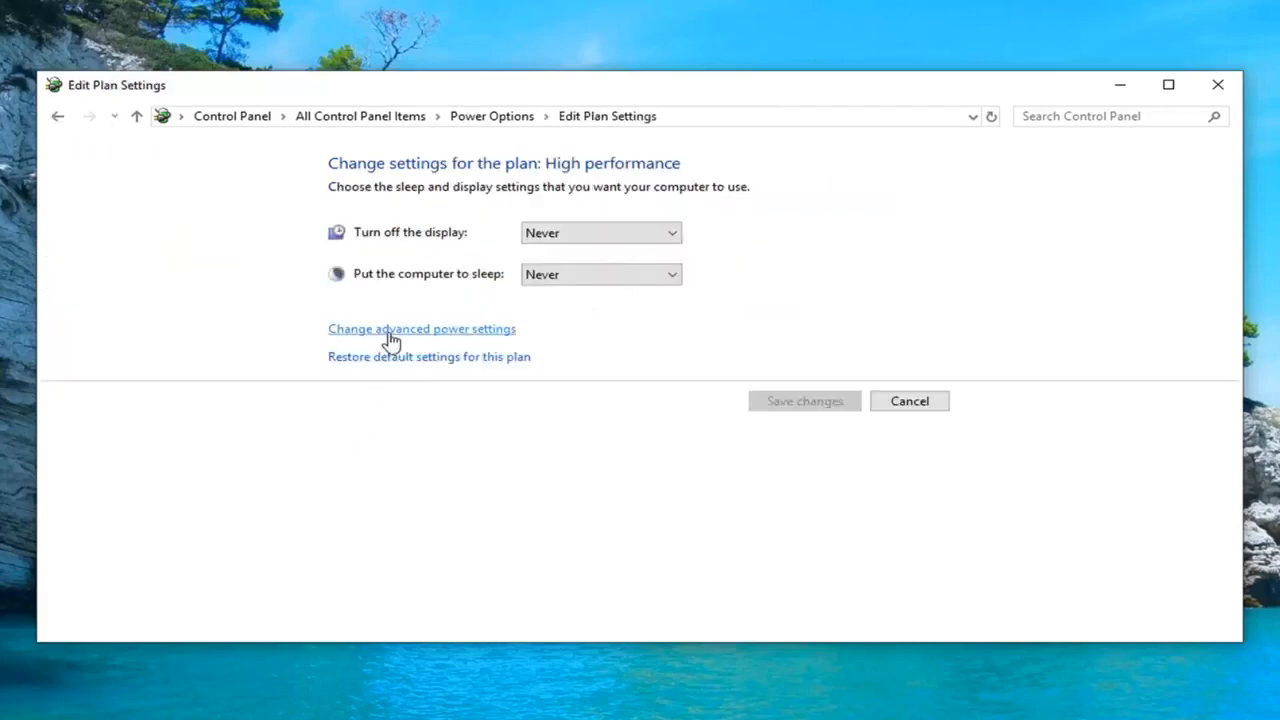
- In advanced power settings, set USB selective suspend to Disabled and confirm
click(420, 328)
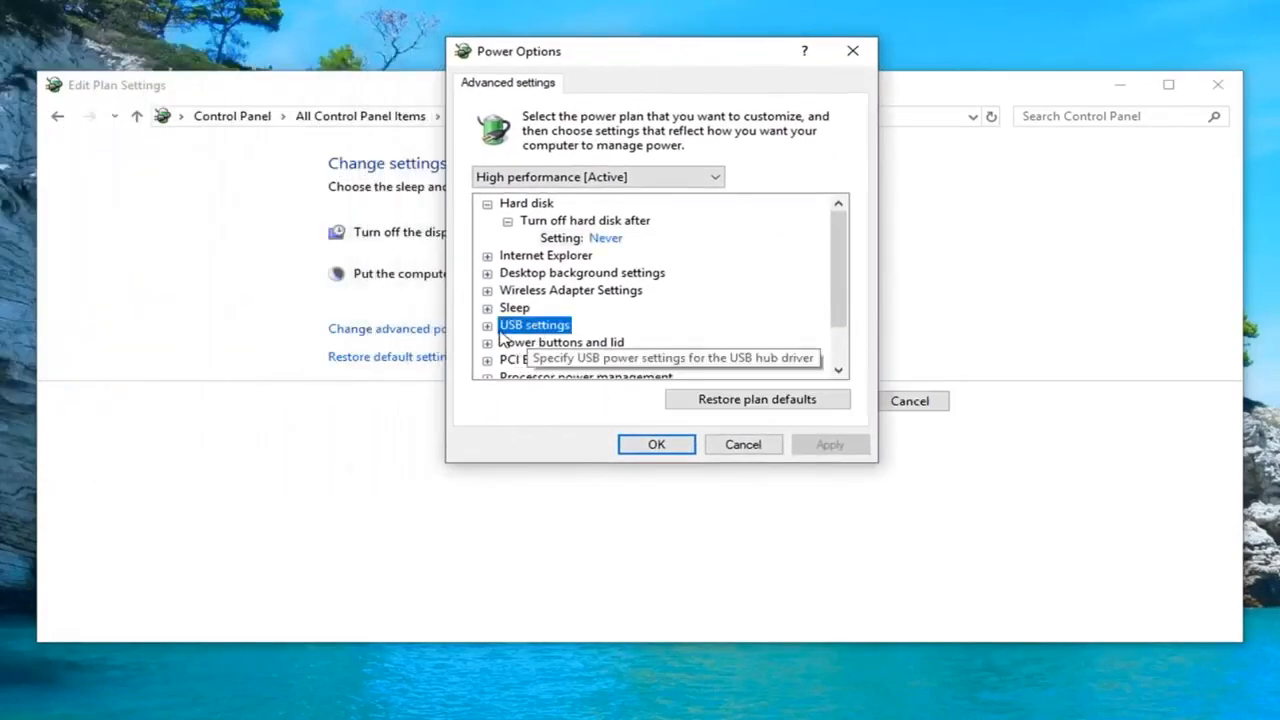
click(488, 324)
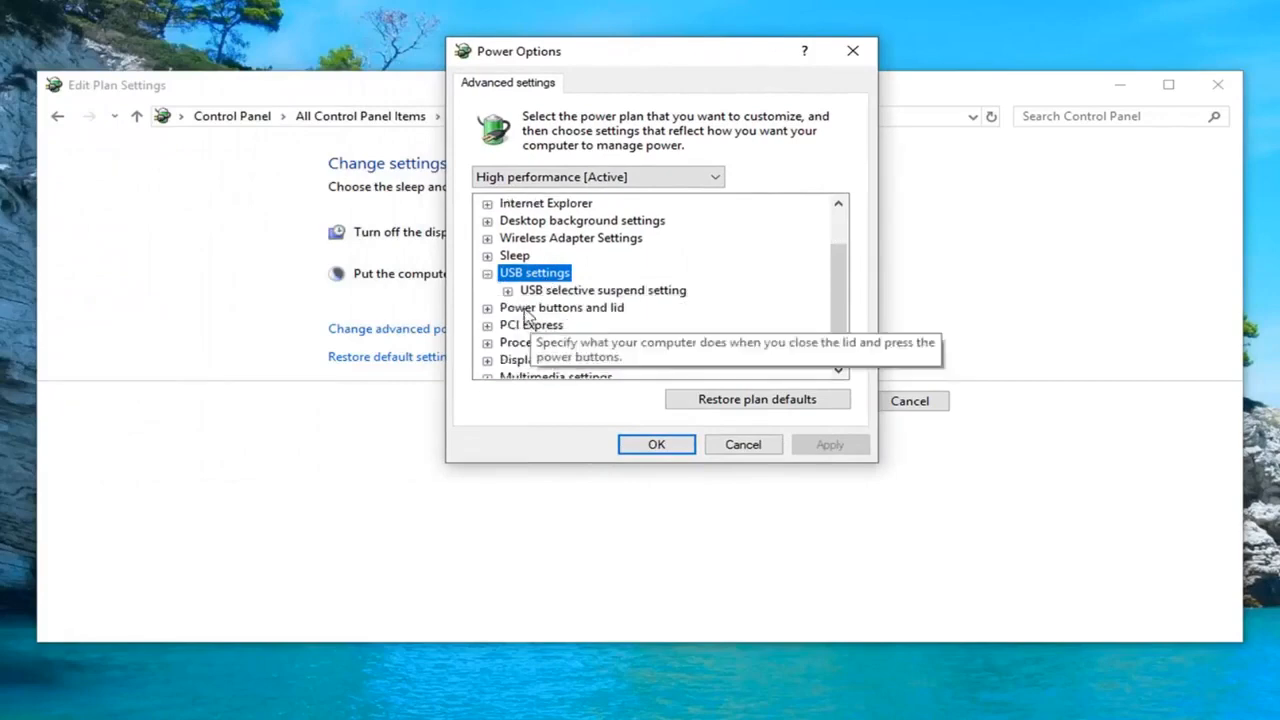
click(604, 290)
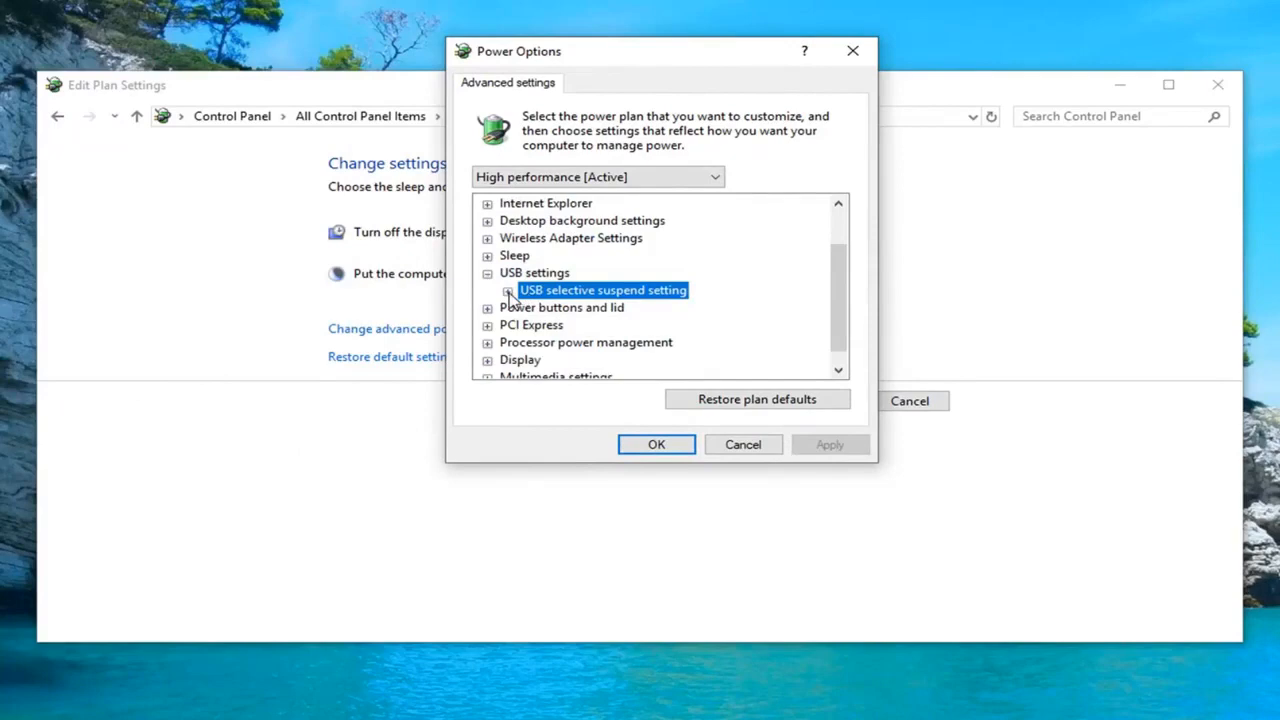
click(508, 290)
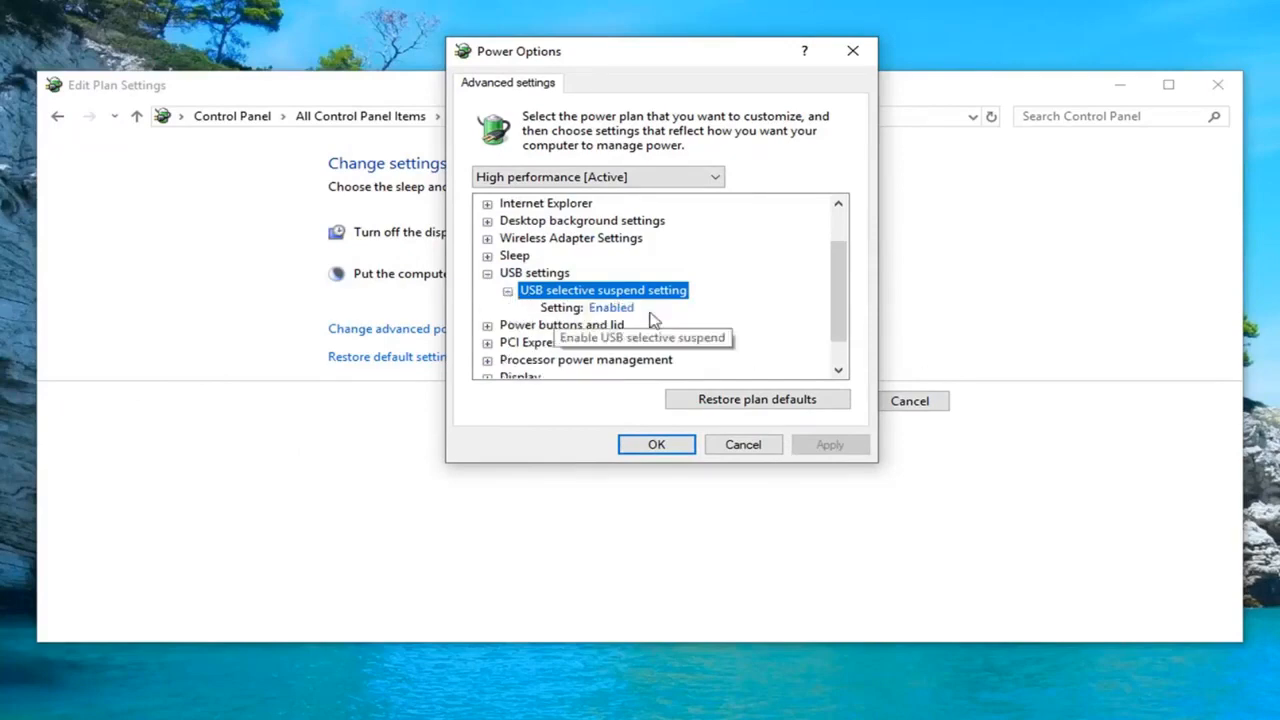
click(612, 308)
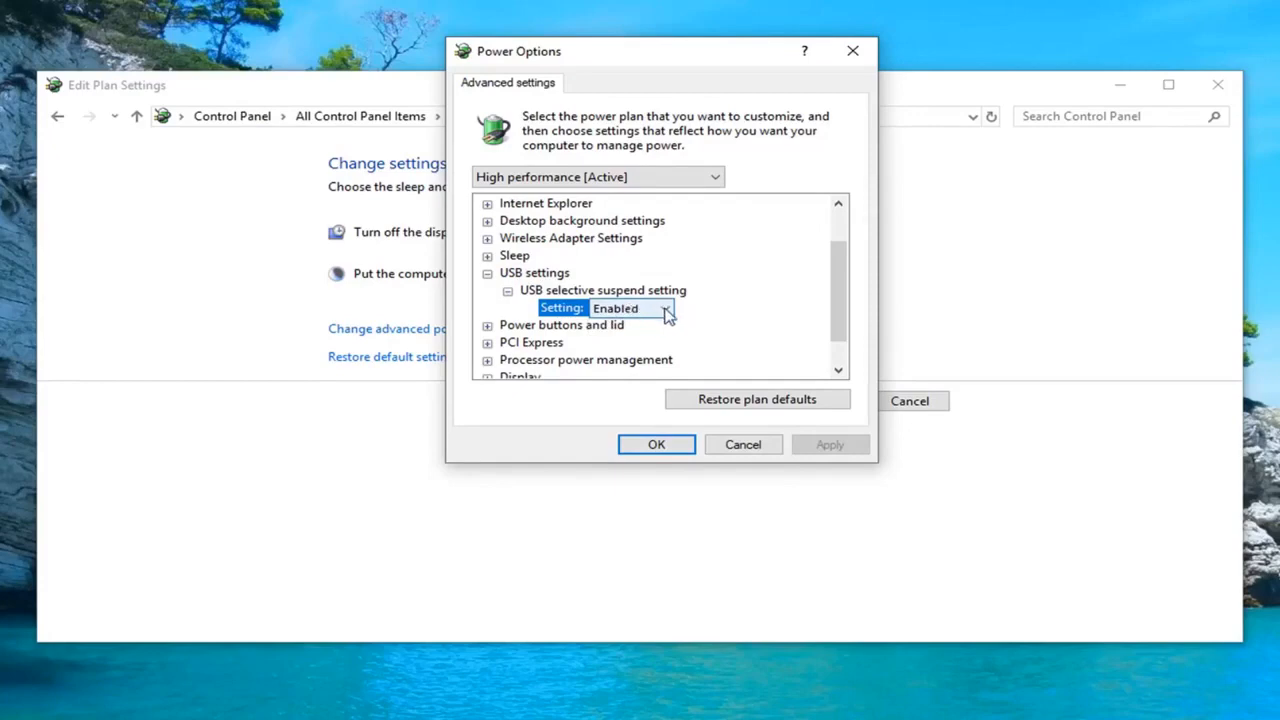
click(632, 308)
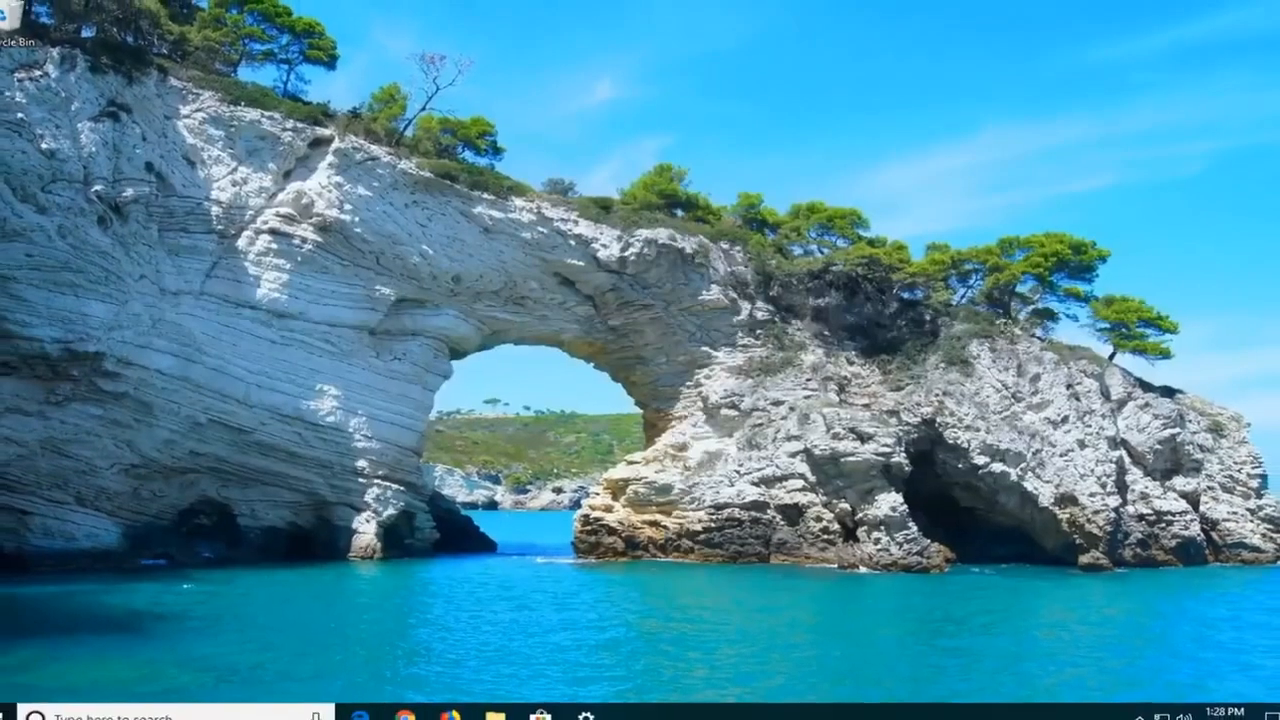
- Search the Start menu for 'device manager' and launch Device Manager
click(18, 704)
text(d)
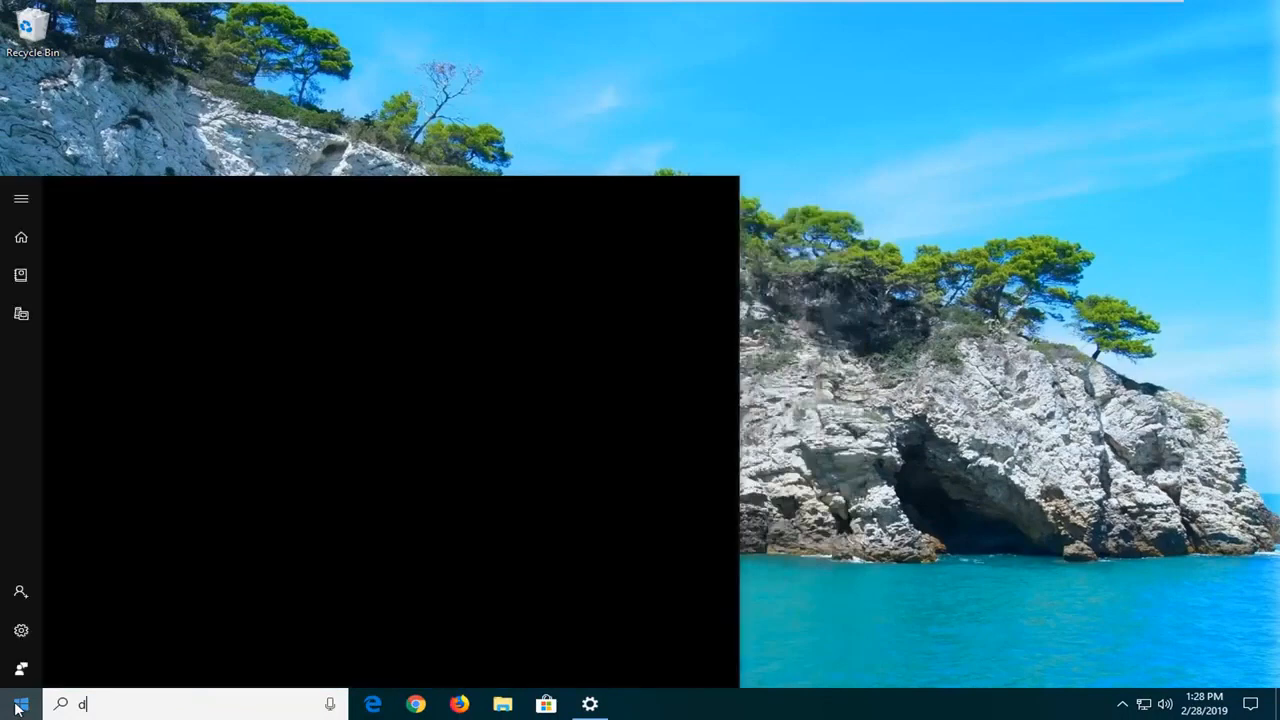
text(evice manager)
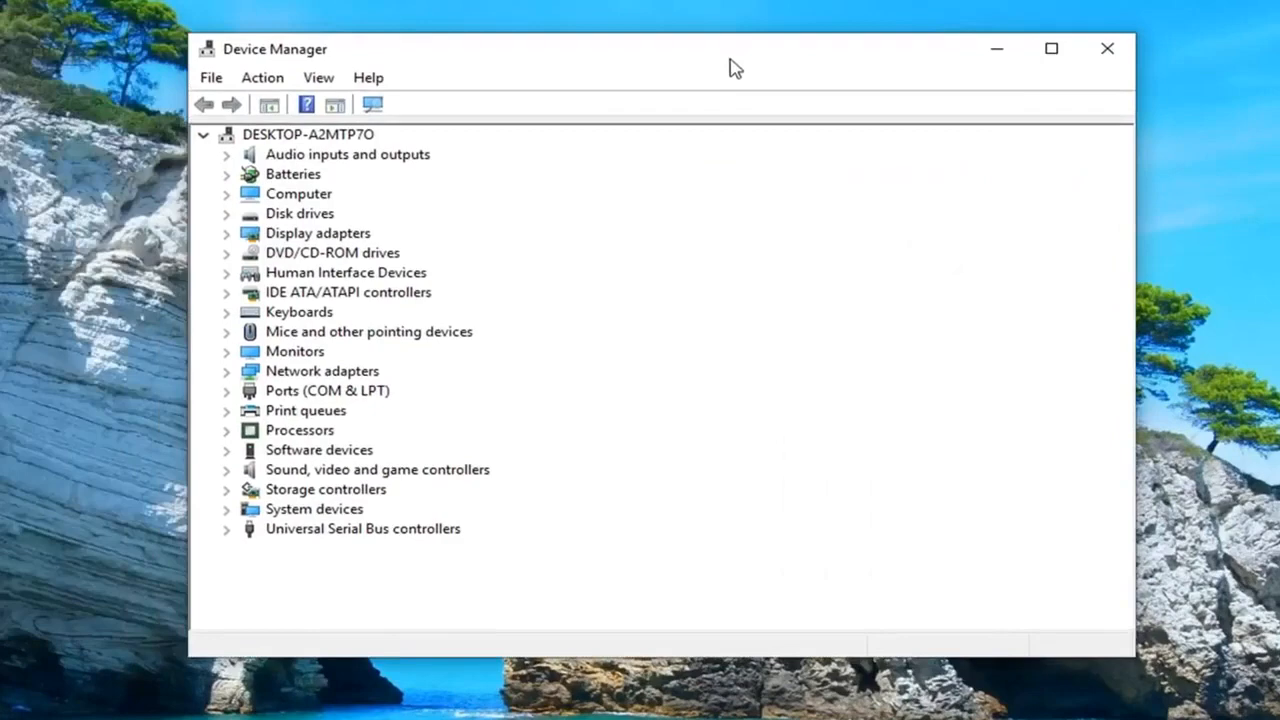
mouse_move(324, 538)
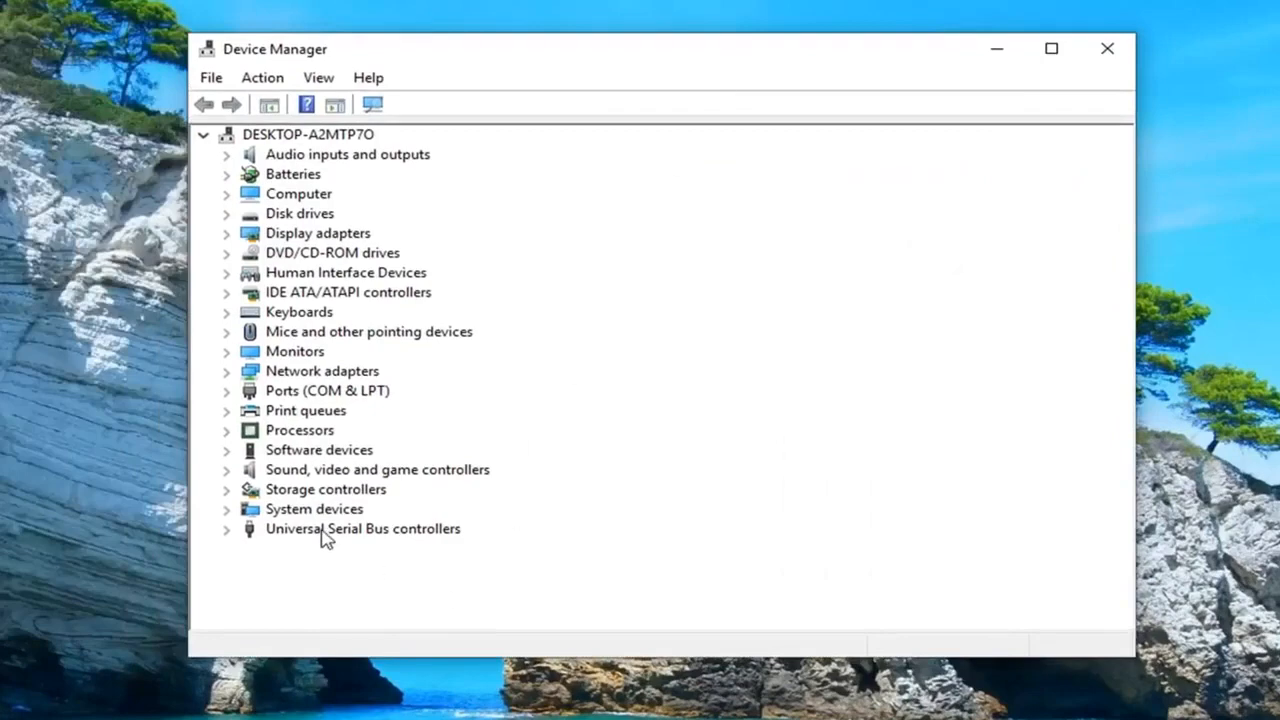
- Expand Universal Serial Bus controllers and uninstall the first Generic USB Hub, confirming removal
click(364, 528)
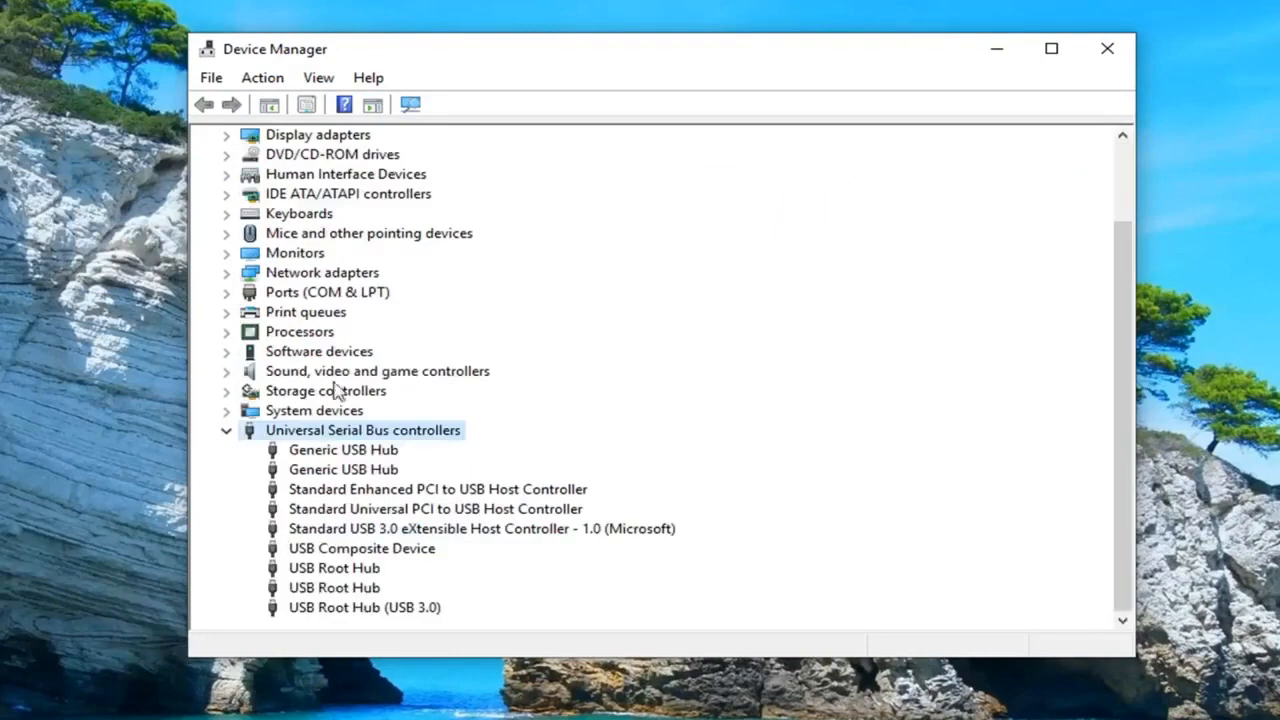
click(344, 448)
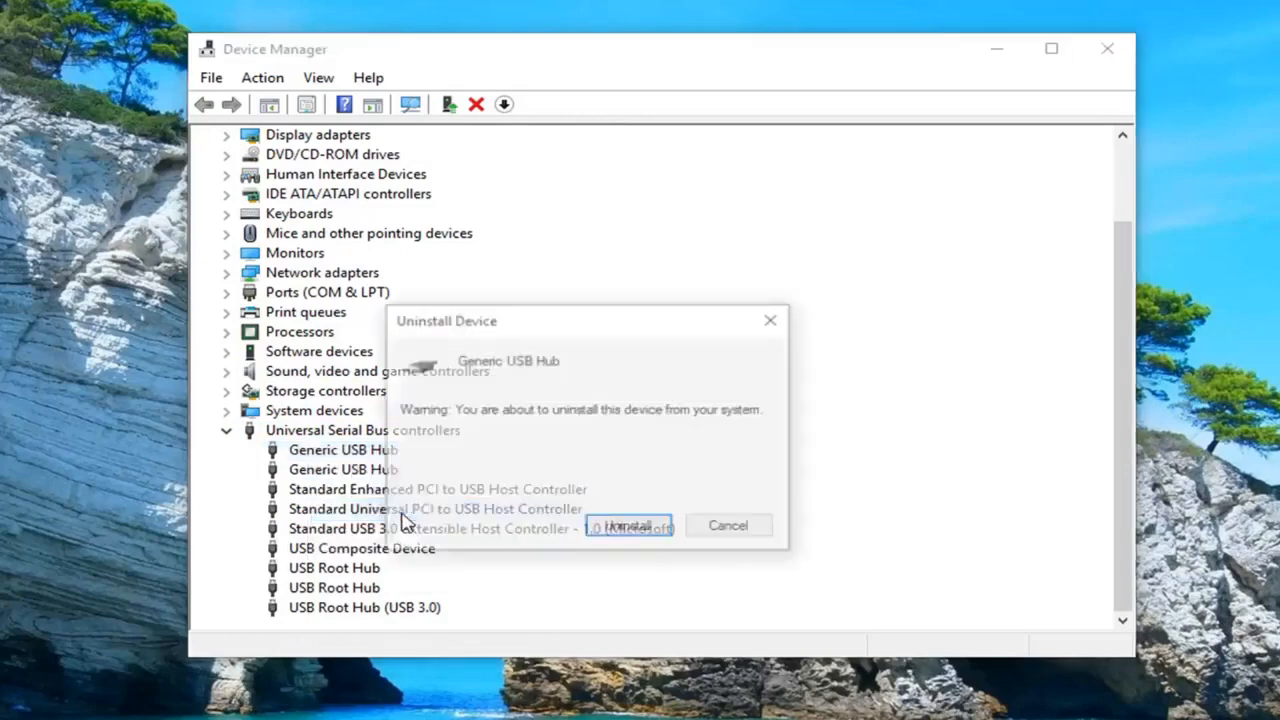
click(628, 524)
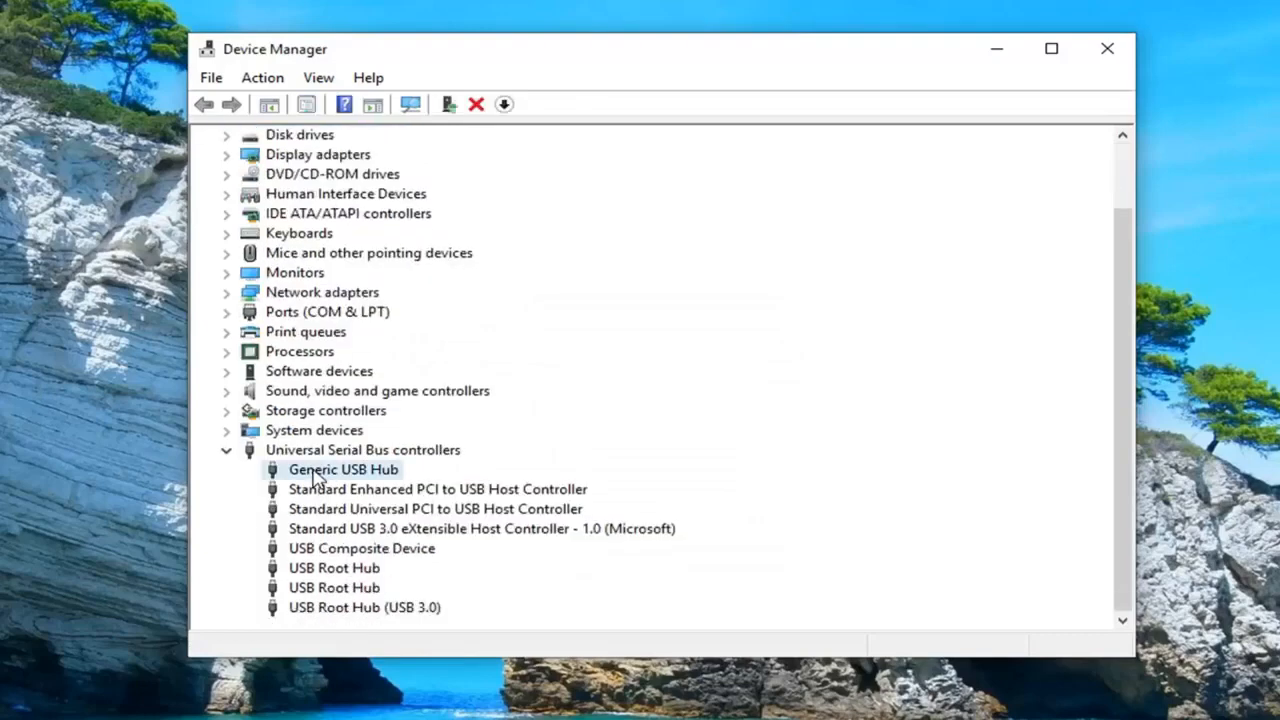
- Uninstall the remaining Generic USB Hub via its context menu, then close Device Manager
right_click(344, 468)
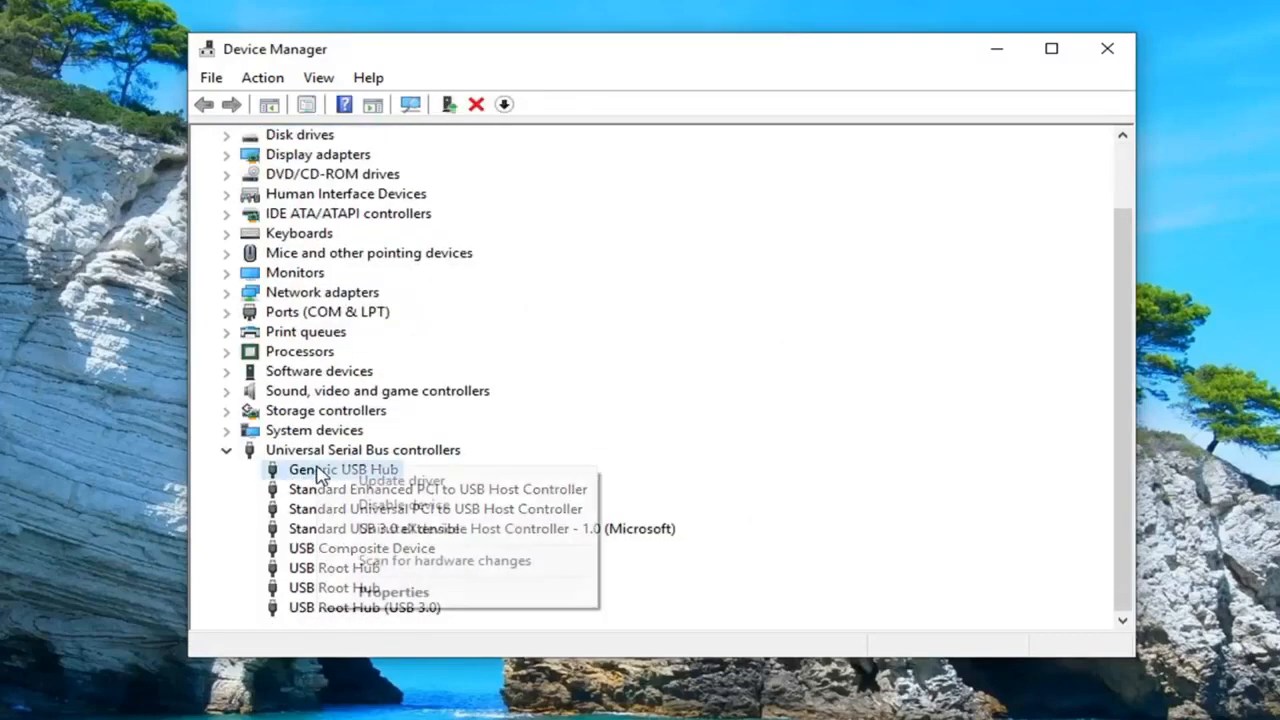
mouse_move(400, 480)
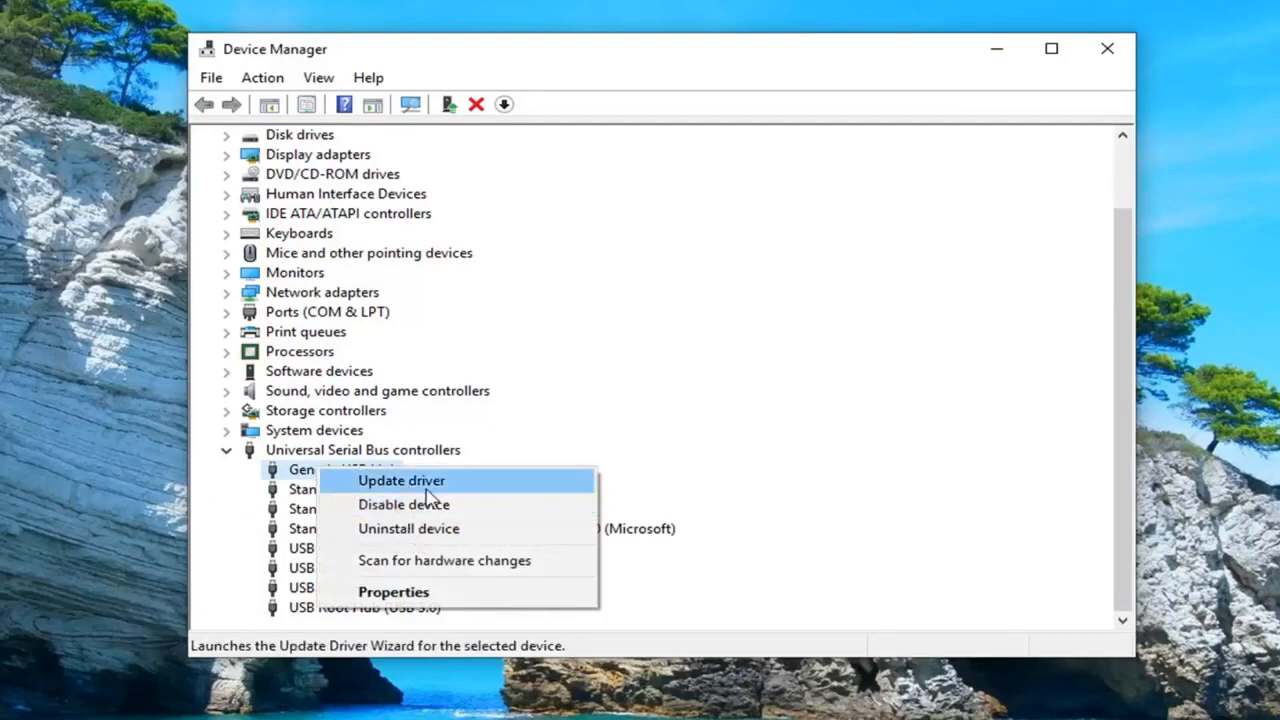
click(408, 528)
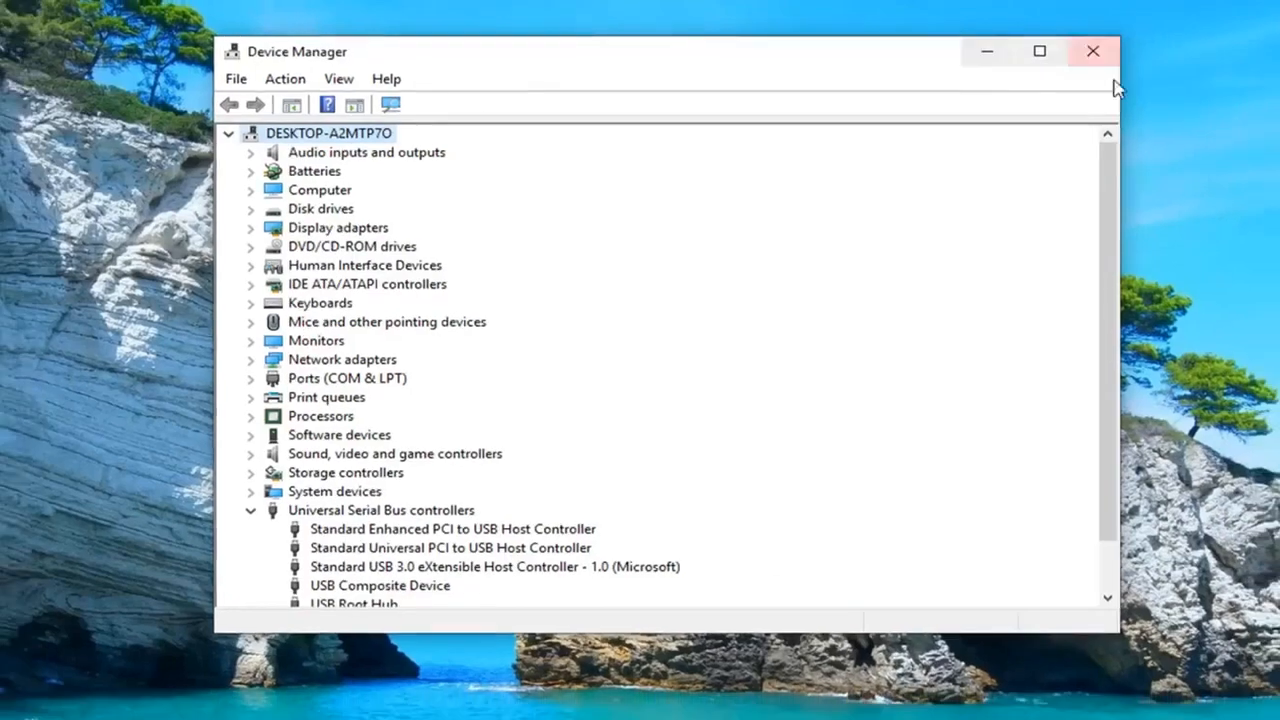
click(1092, 52)
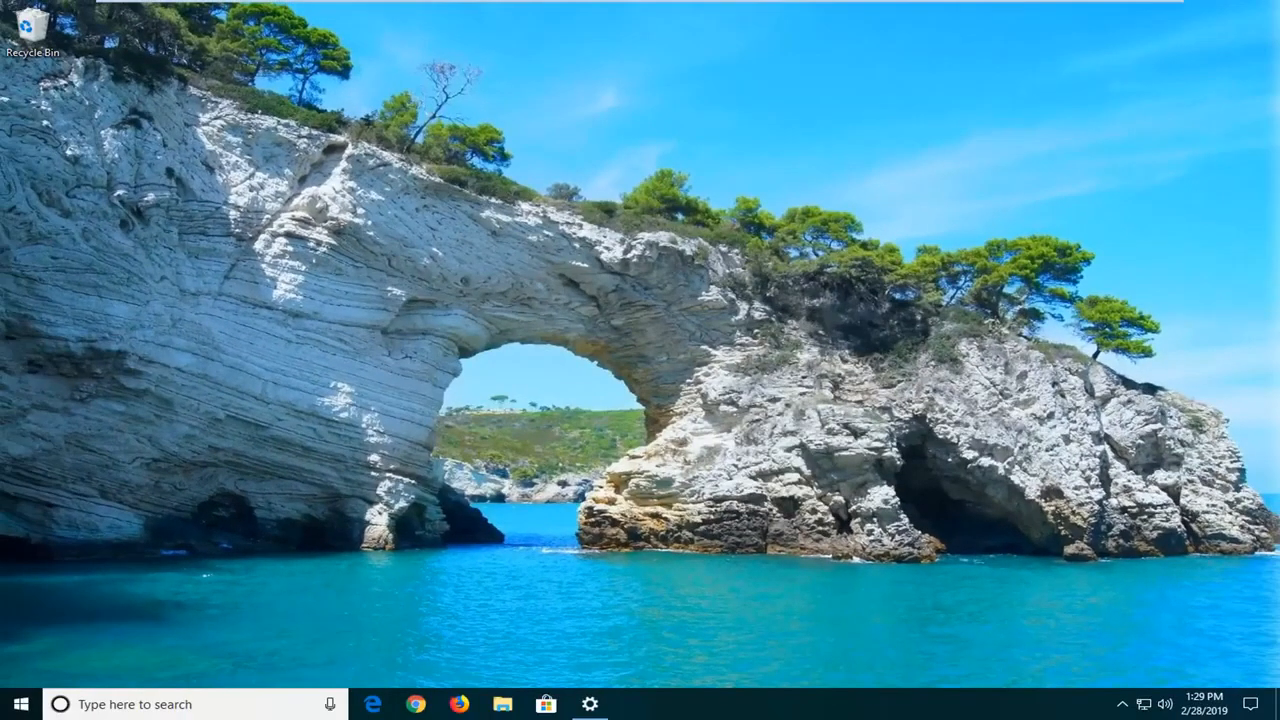